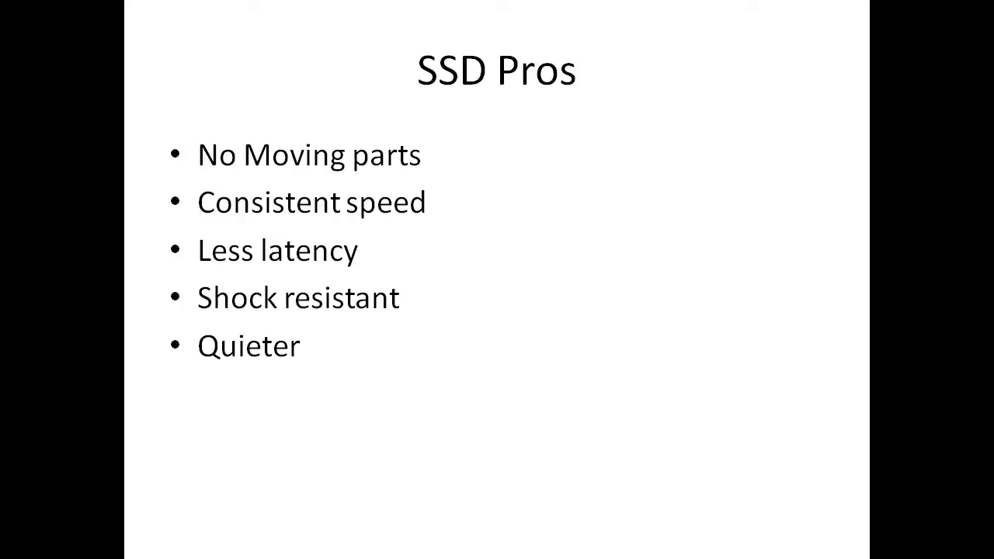
# Step: Advance the slideshow to the SSD Cons slide listing life span and security
pyautogui.press('right')
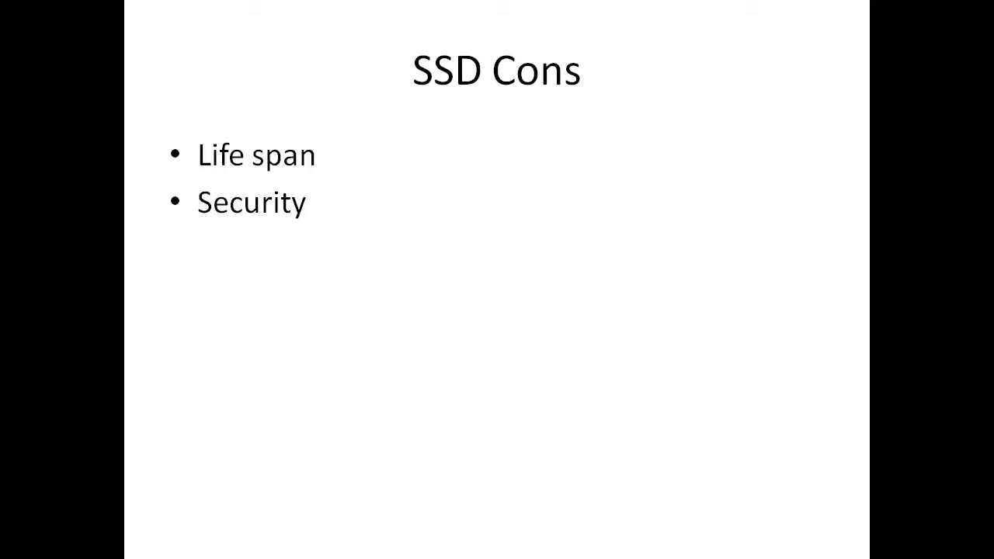
pyautogui.press('Right')
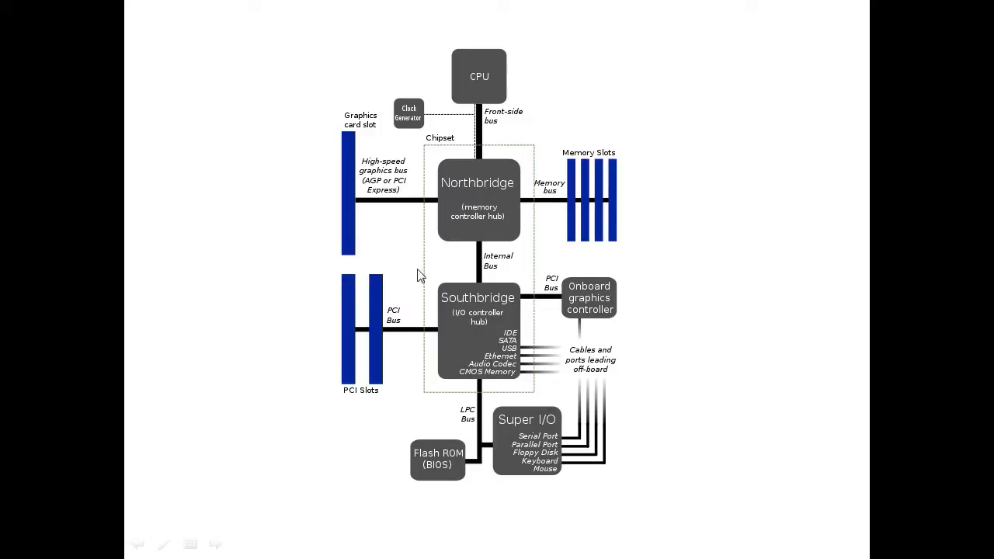
pyautogui.moveTo(365, 308)
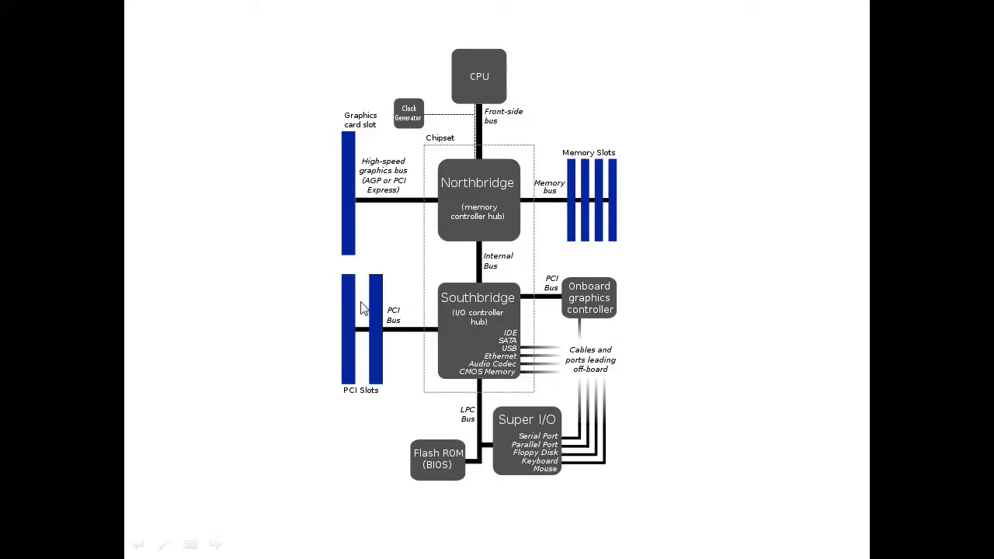
pyautogui.moveTo(347, 257)
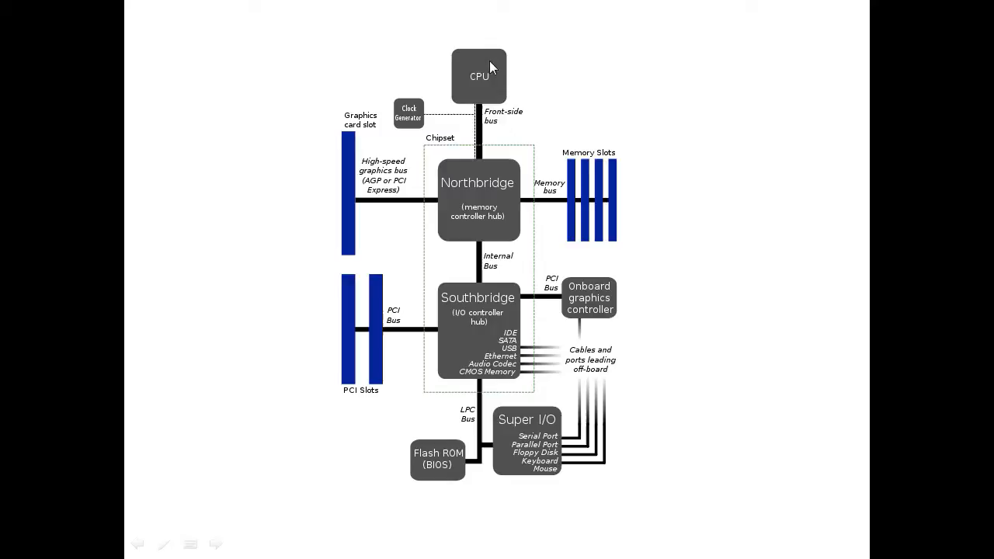
pyautogui.moveTo(483, 90)
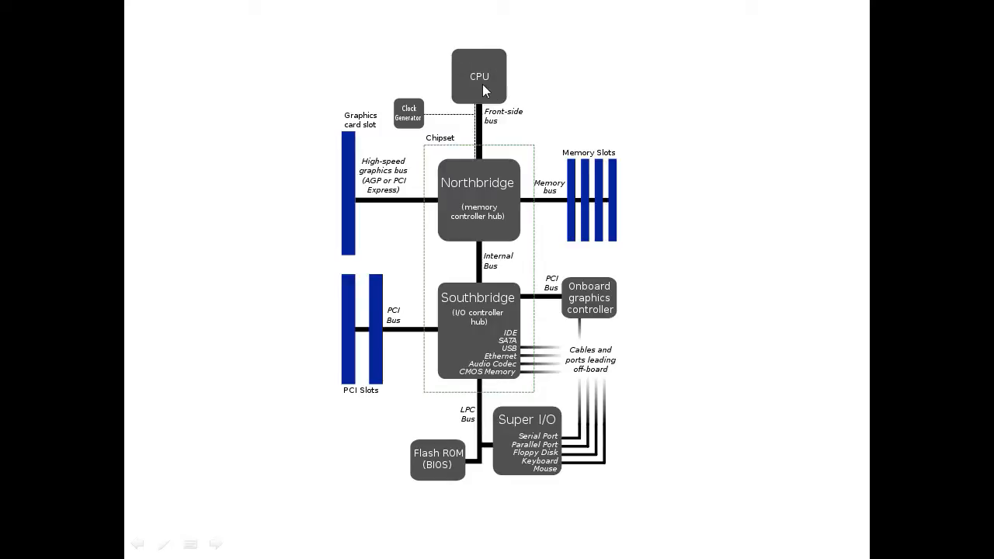
pyautogui.moveTo(483, 60)
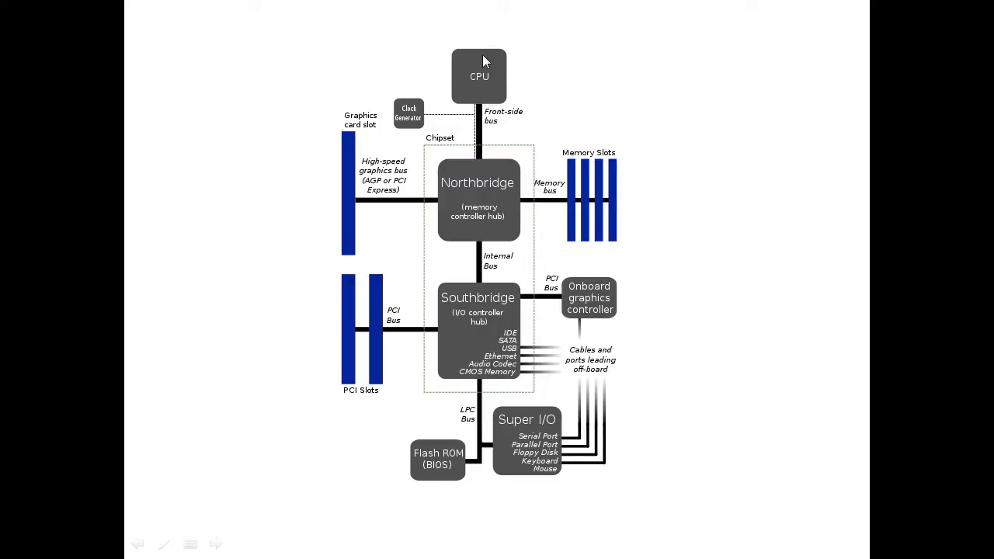
pyautogui.moveTo(479, 192)
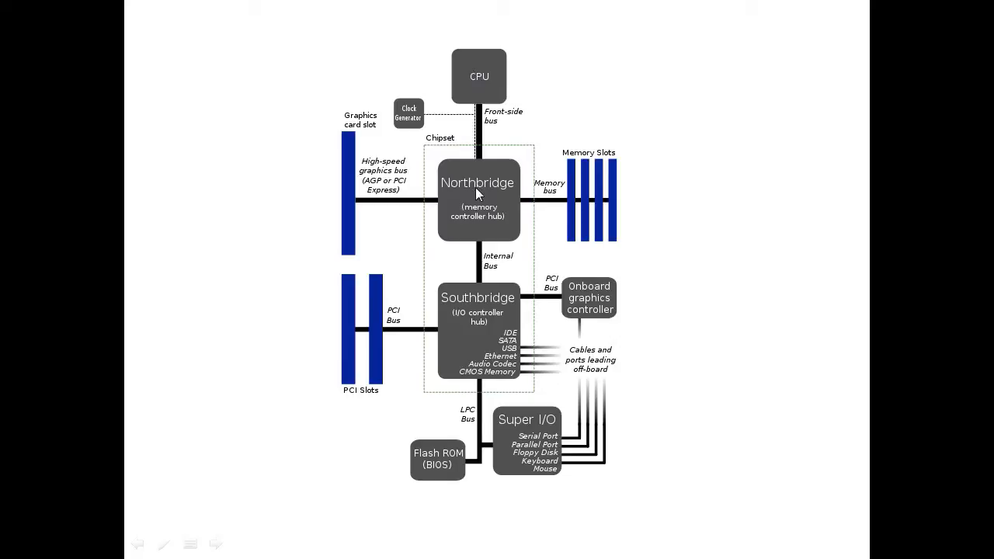
pyautogui.moveTo(486, 323)
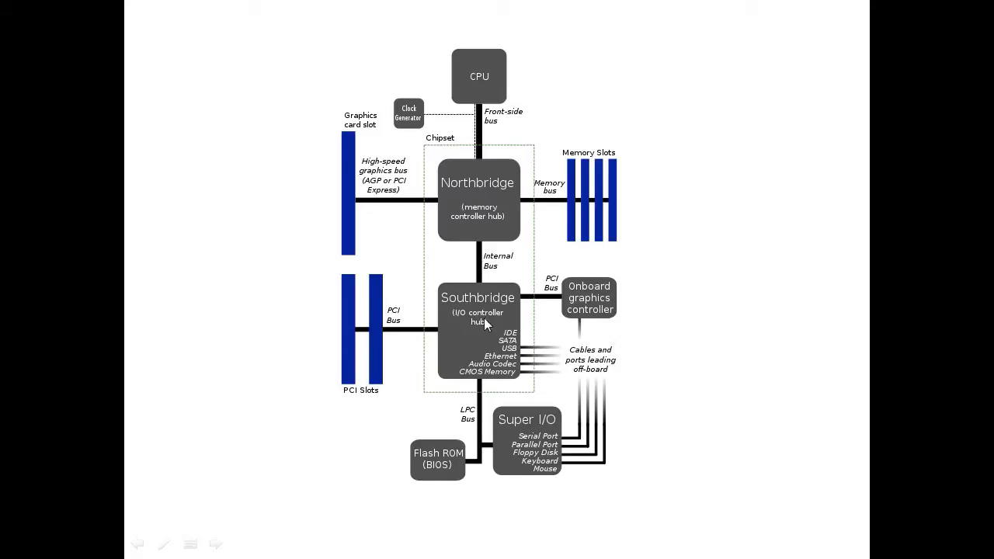
pyautogui.moveTo(363, 186)
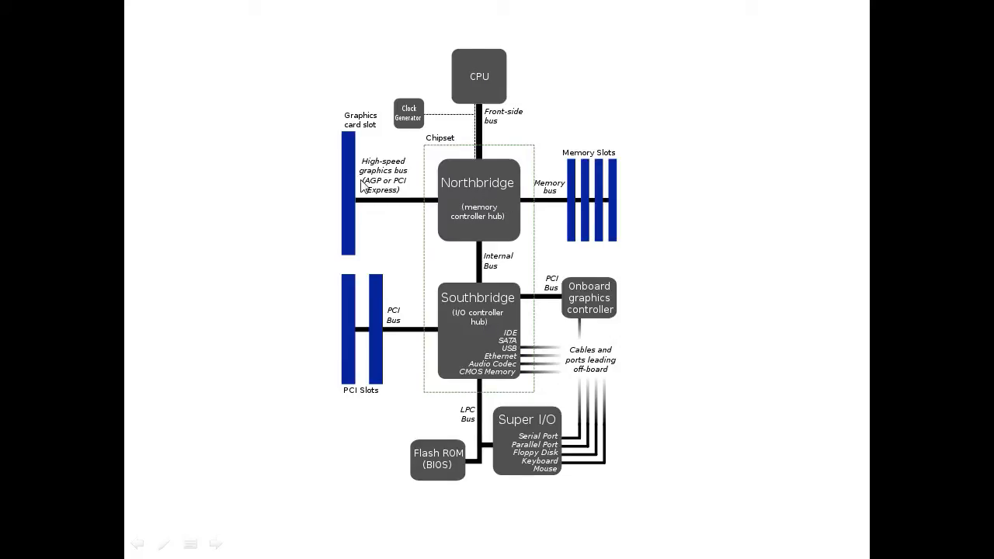
pyautogui.moveTo(592, 202)
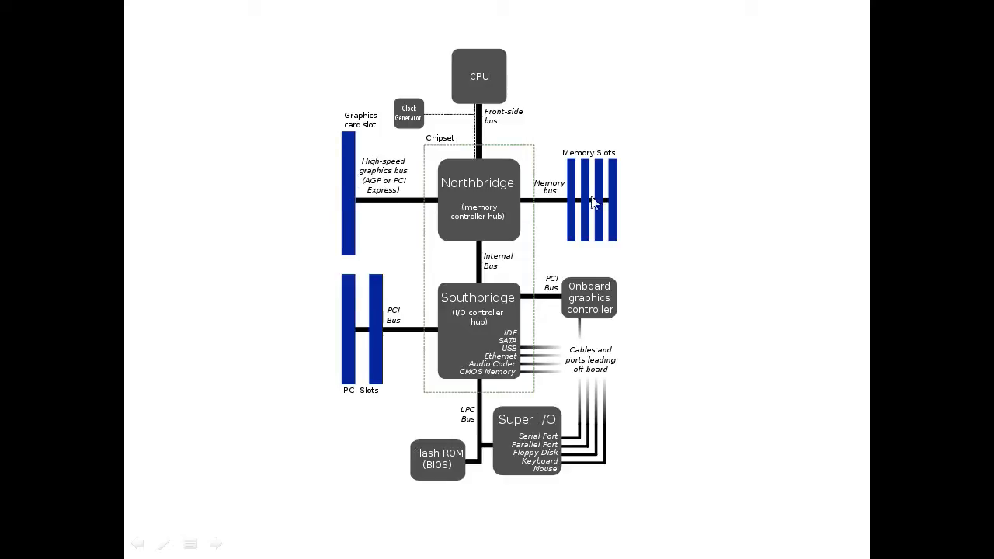
pyautogui.moveTo(356, 204)
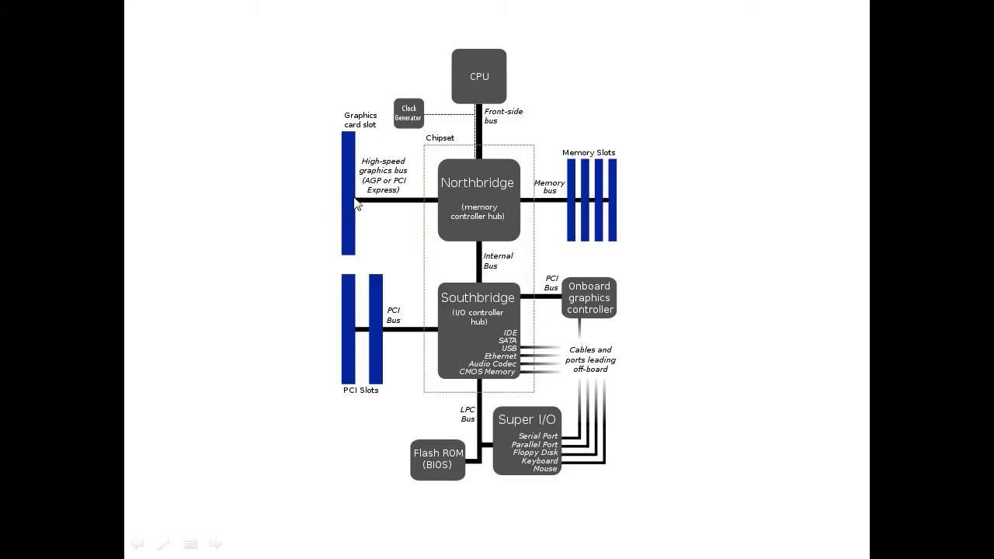
pyautogui.moveTo(578, 223)
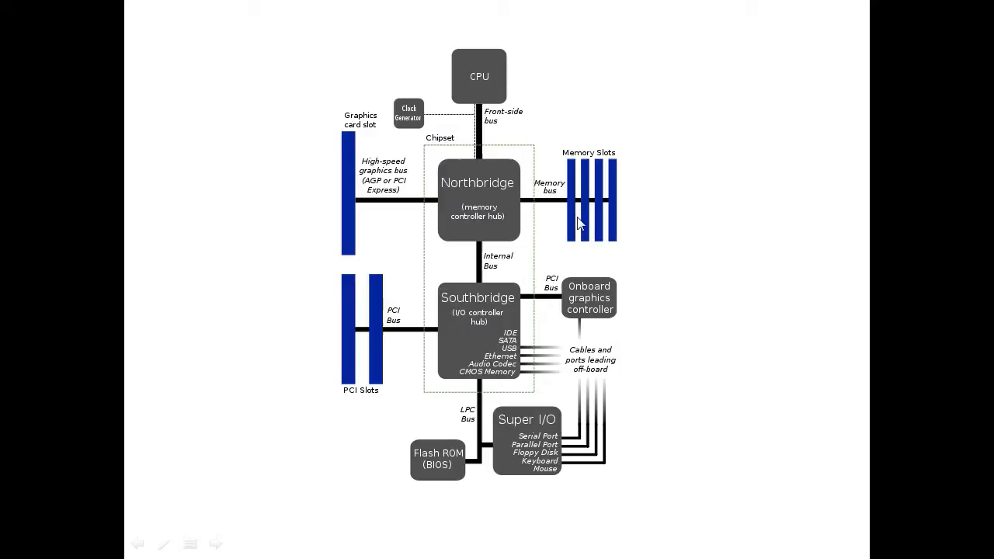
pyautogui.moveTo(383, 198)
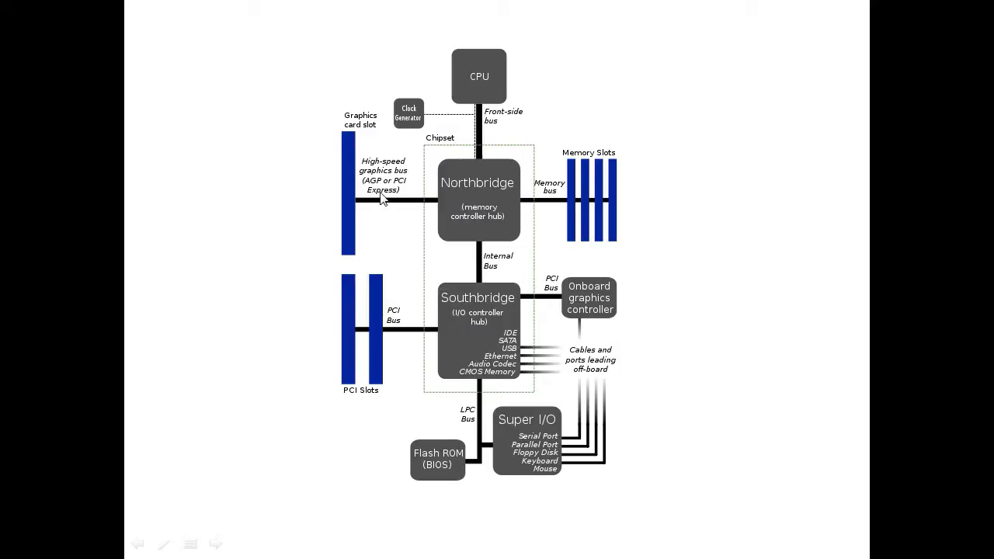
pyautogui.moveTo(357, 195)
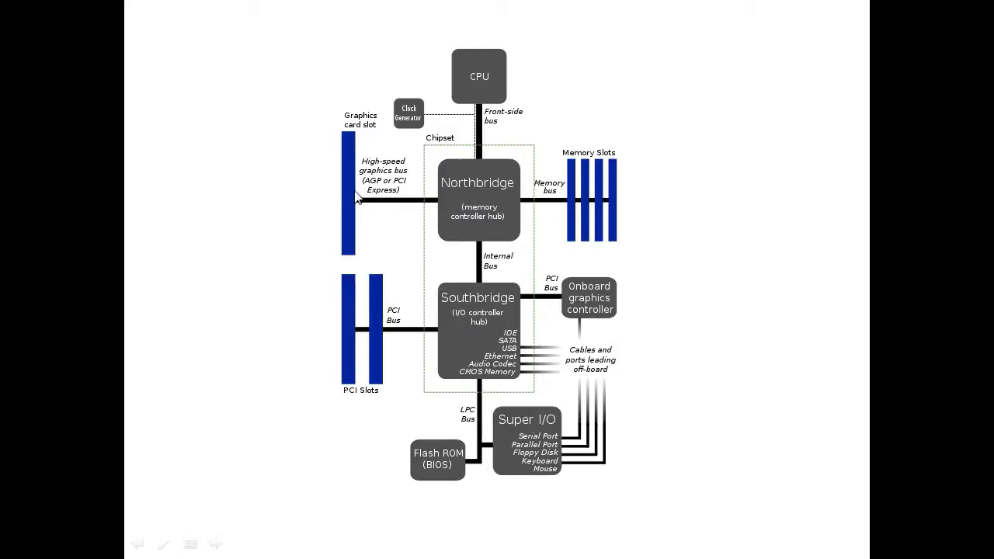
pyautogui.moveTo(497, 149)
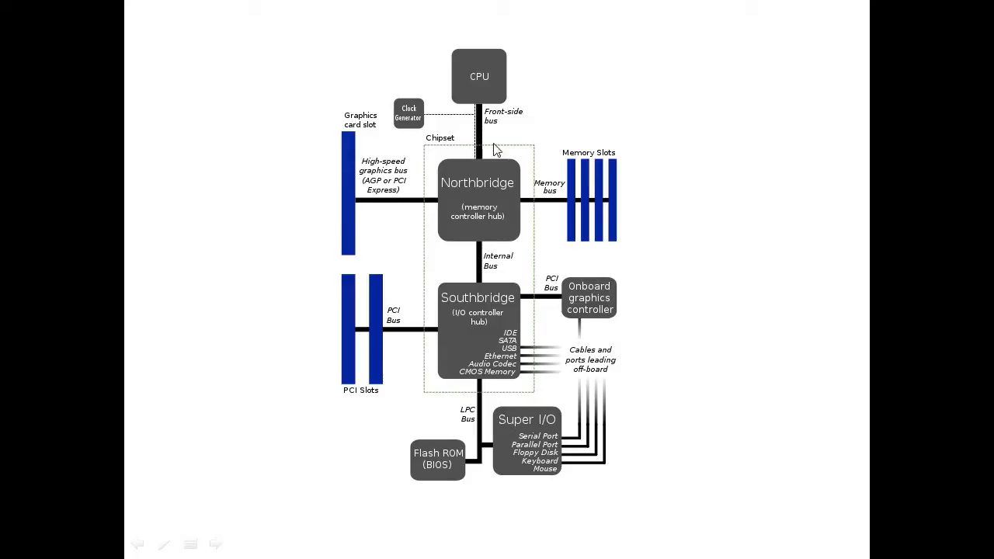
pyautogui.moveTo(385, 193)
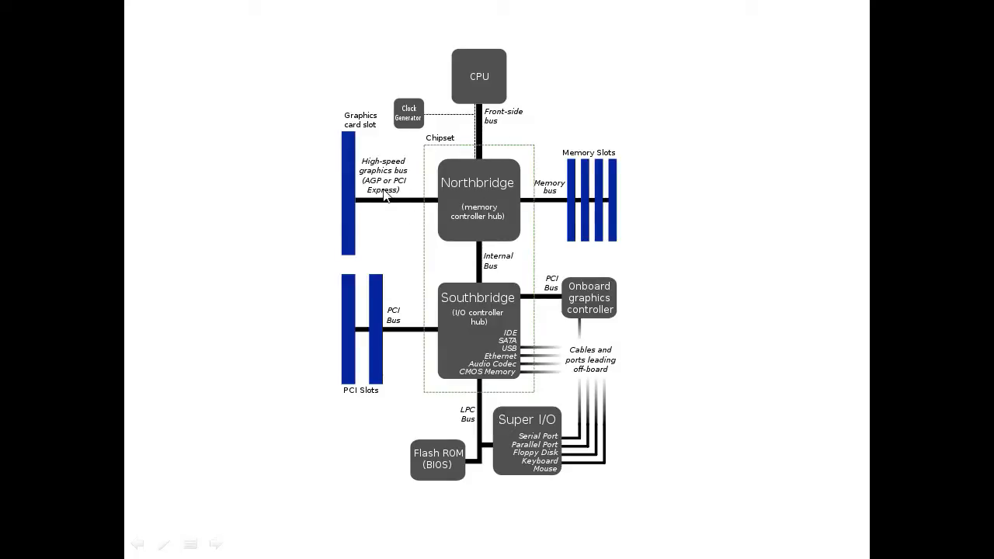
pyautogui.moveTo(345, 208)
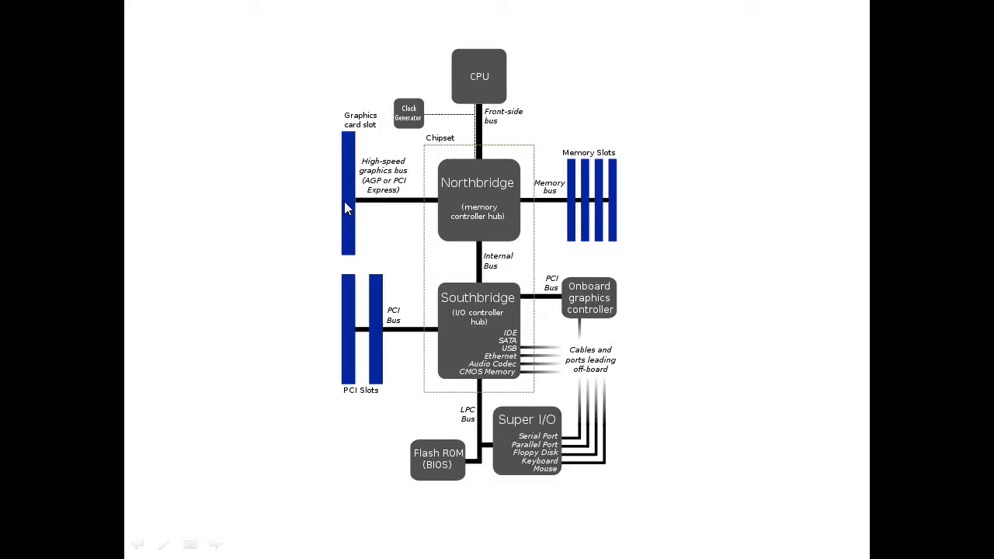
pyautogui.moveTo(491, 90)
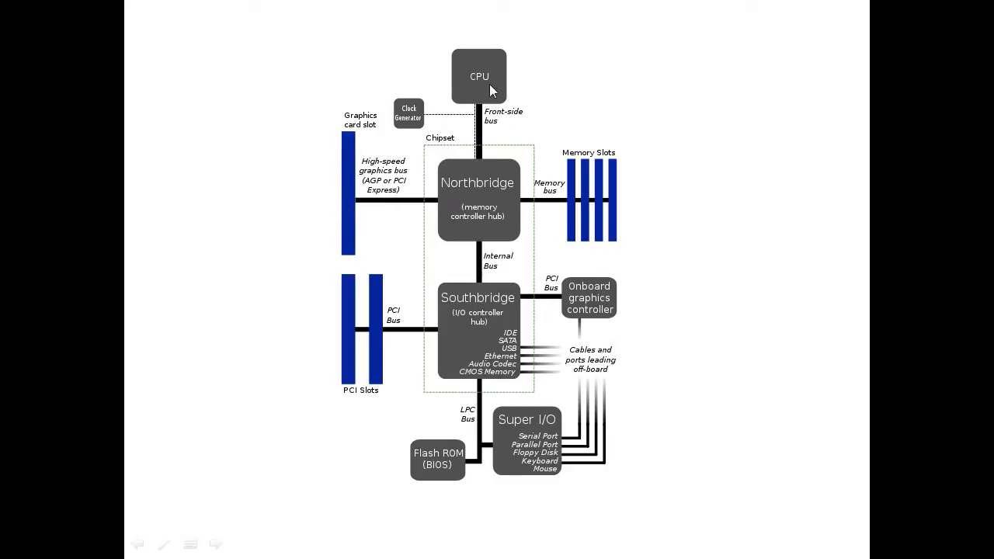
pyautogui.moveTo(547, 442)
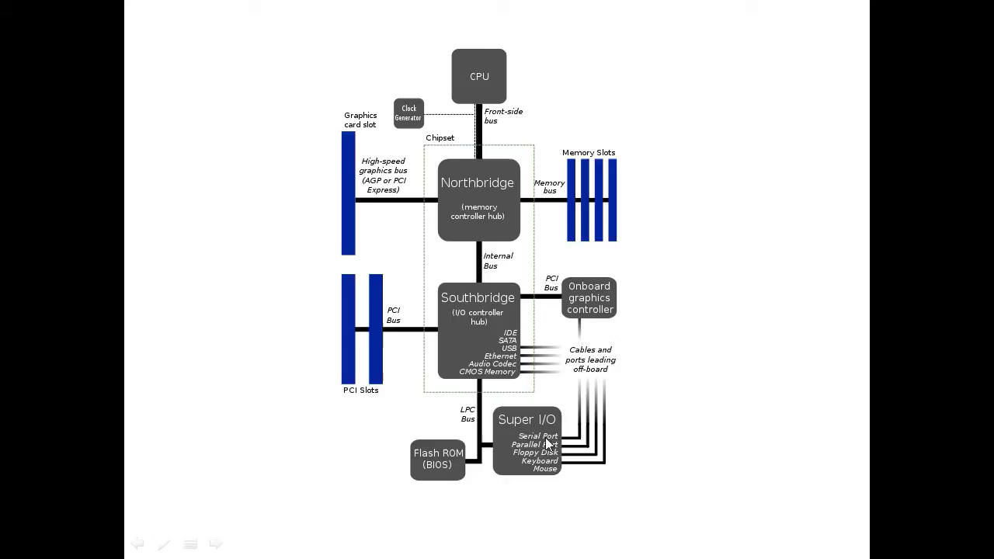
pyautogui.moveTo(578, 417)
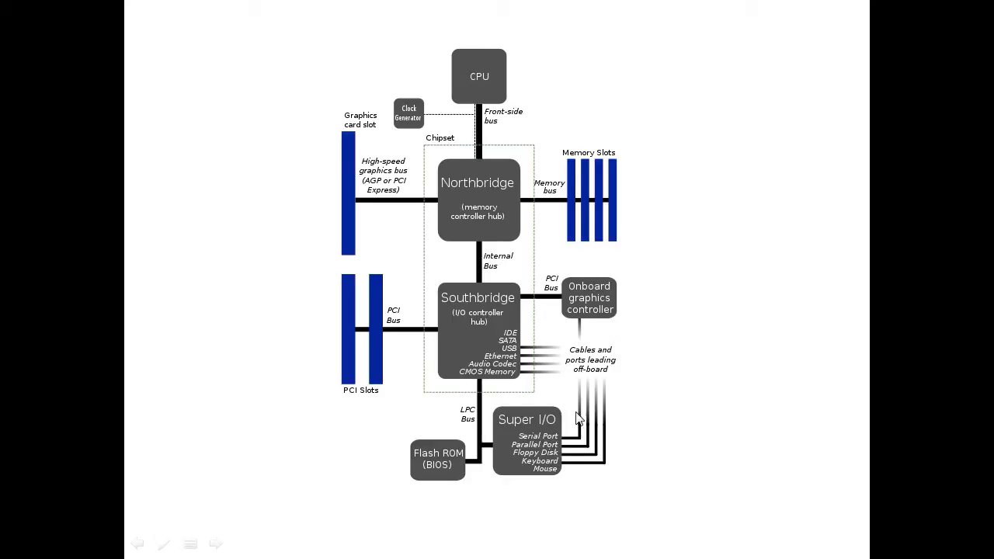
pyautogui.moveTo(592, 445)
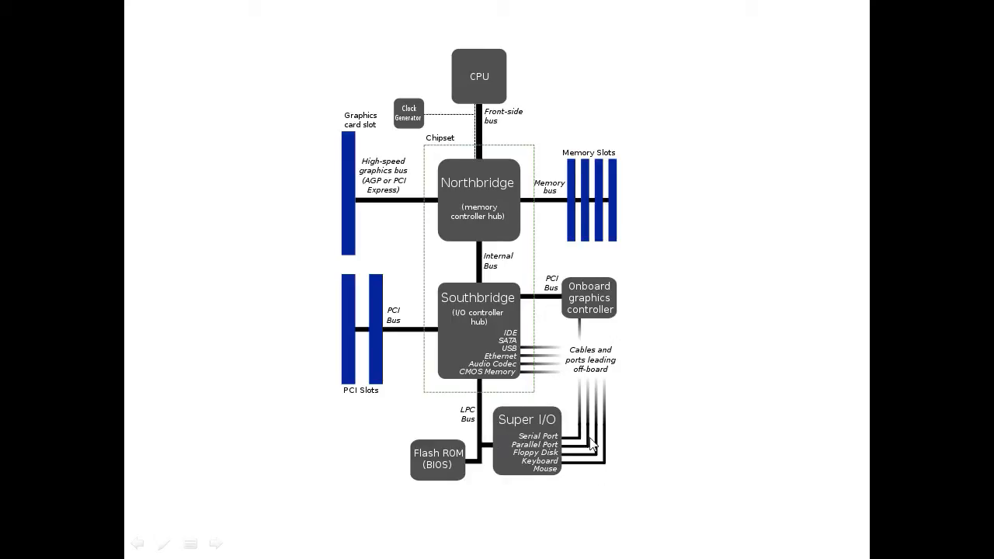
pyautogui.moveTo(562, 411)
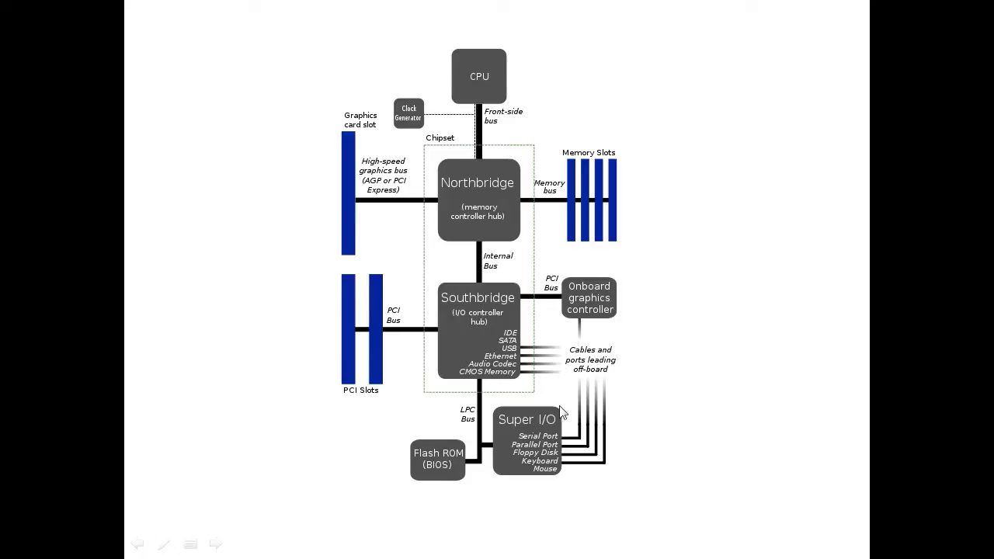
pyautogui.moveTo(479, 416)
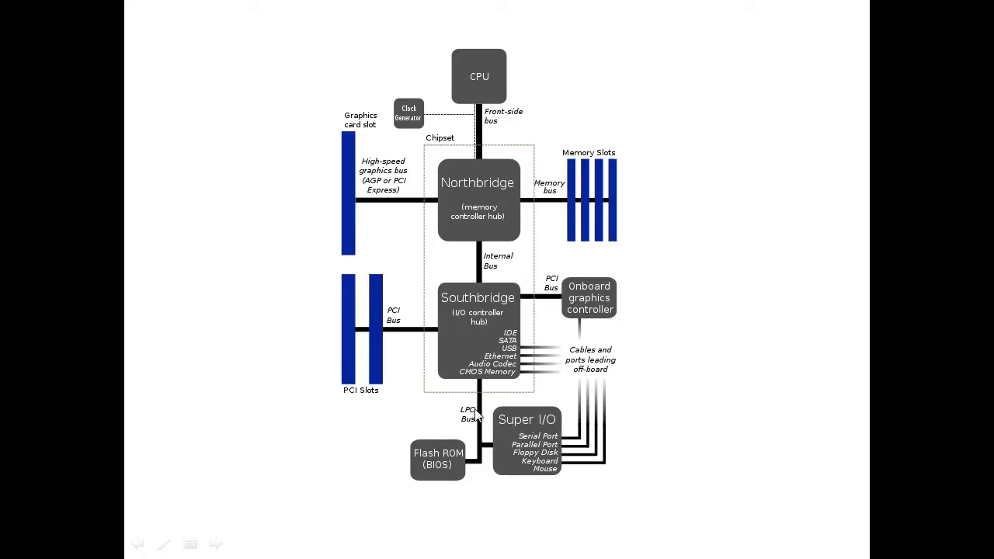
pyautogui.moveTo(535, 425)
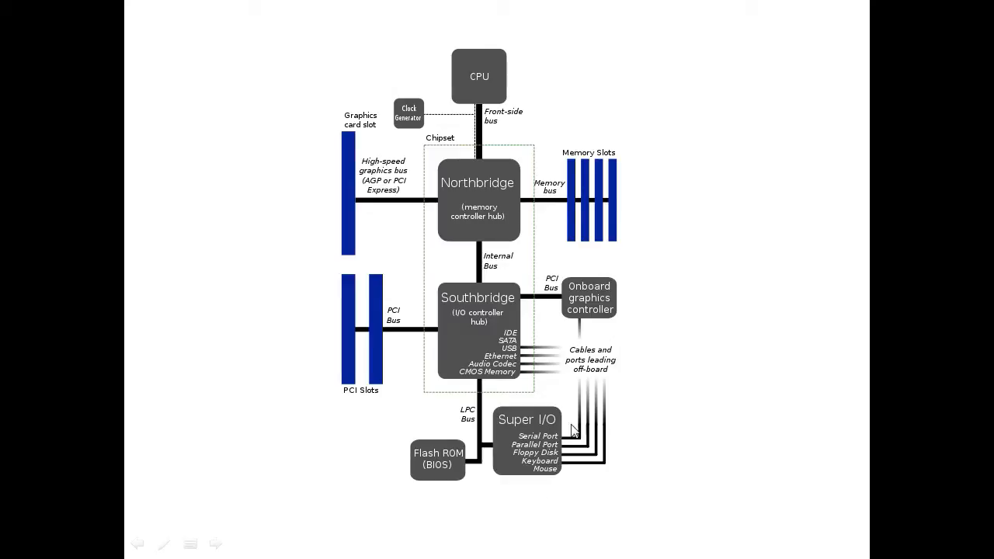
pyautogui.moveTo(348, 152)
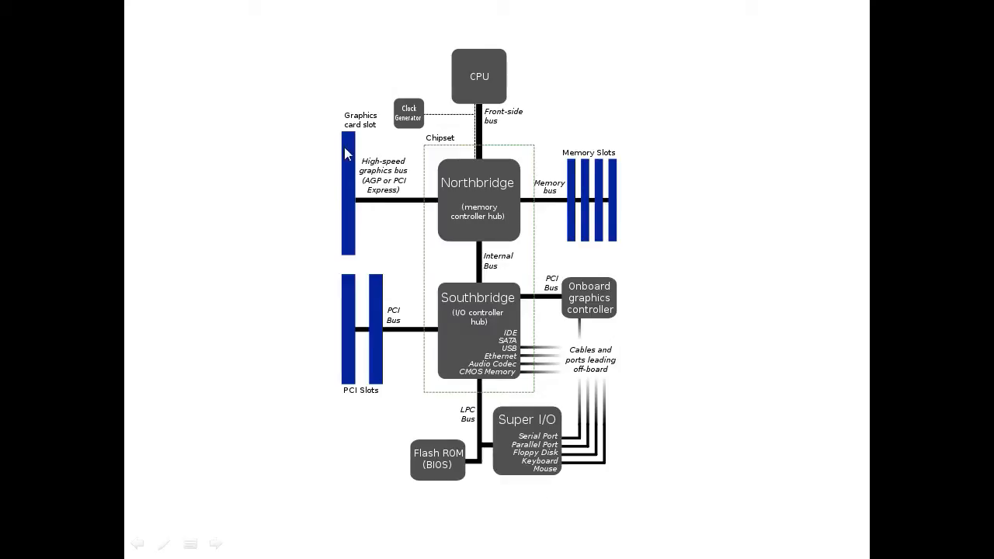
pyautogui.moveTo(348, 165)
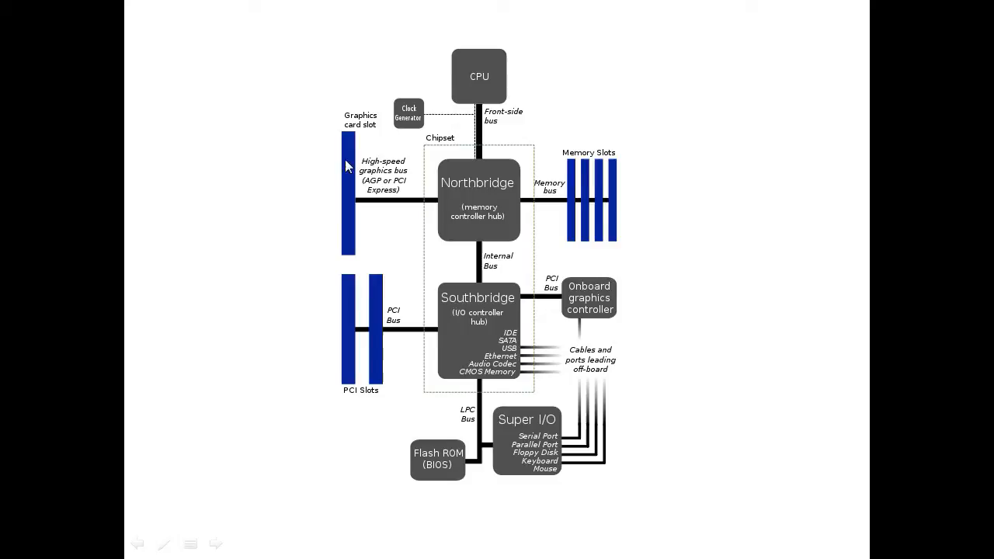